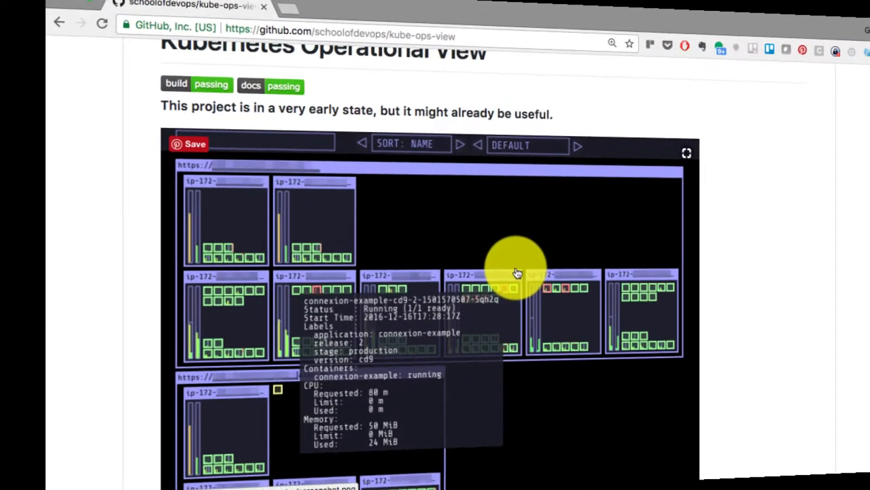
- Scroll the kube-ops-view README past the feature list to Usage > Running Locally
scroll(up, 3)
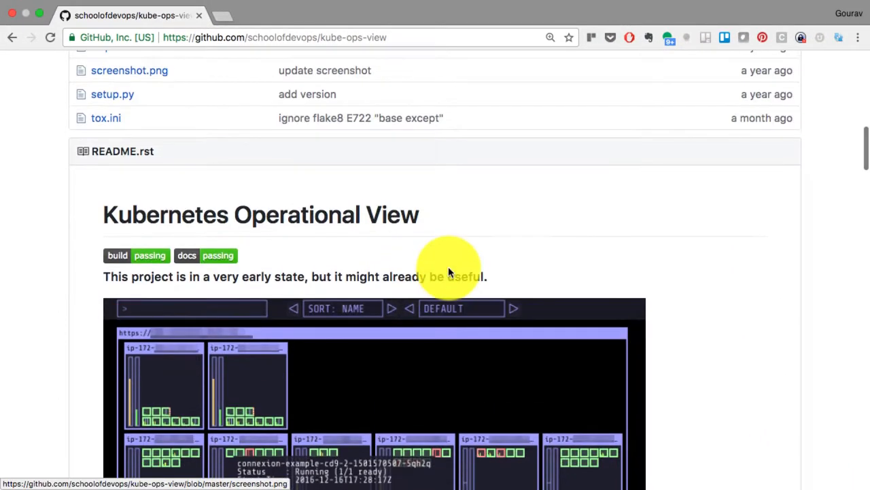
scroll(up, 3)
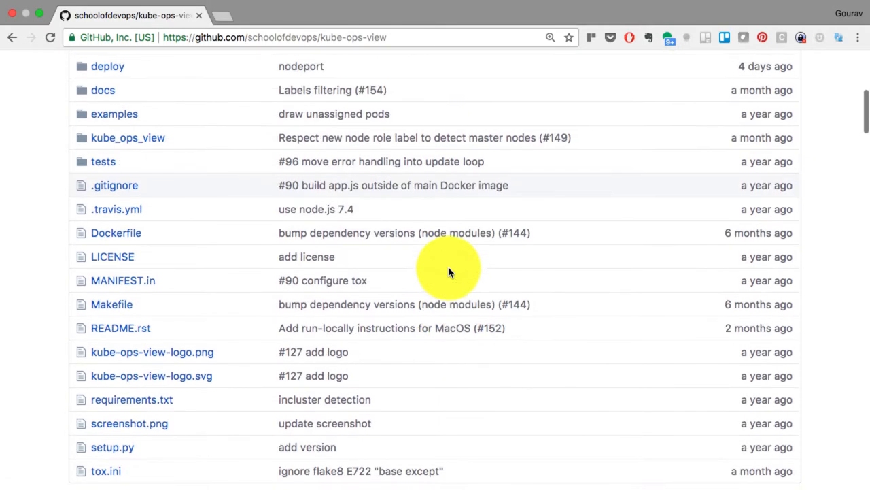
scroll(up, 3)
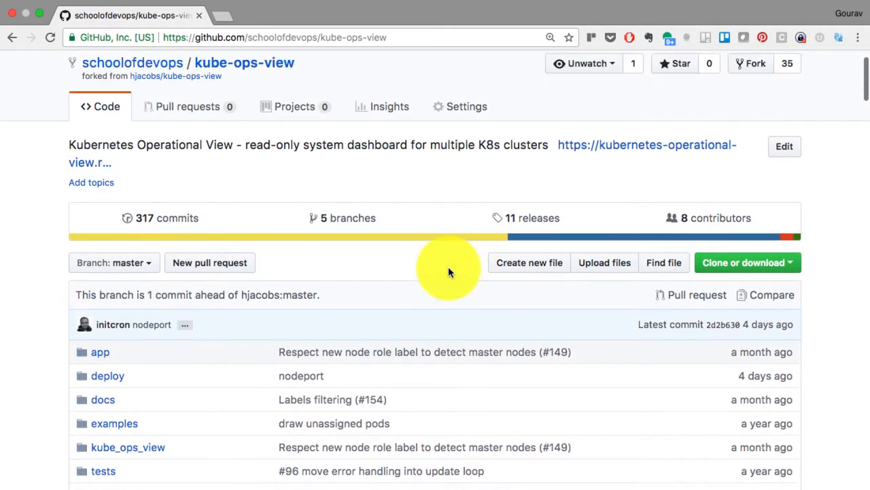
scroll(down, 3)
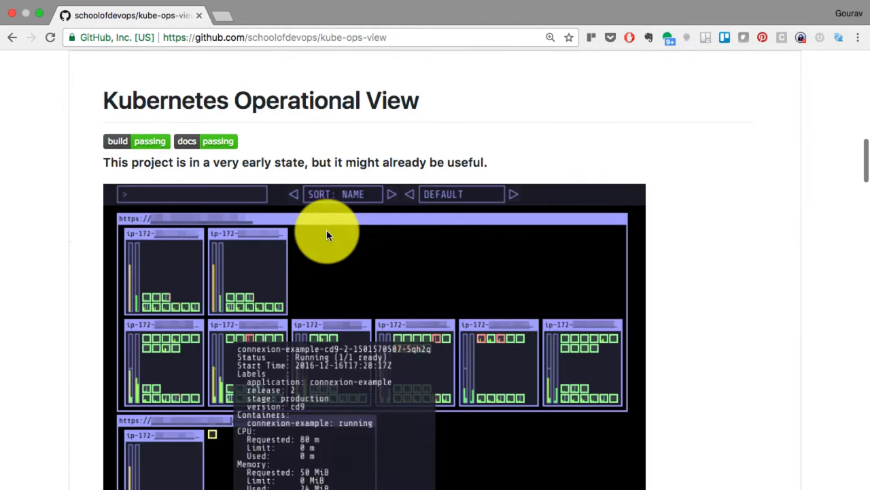
scroll(up, 3)
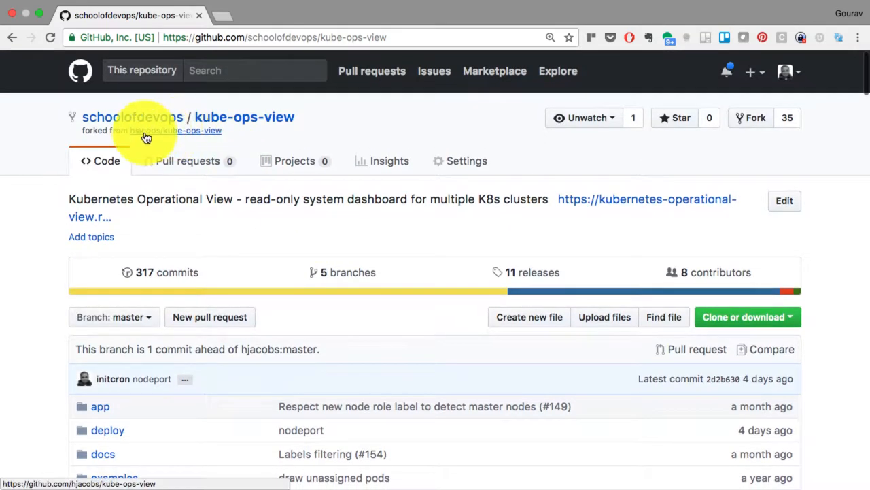
mouse_move(175, 134)
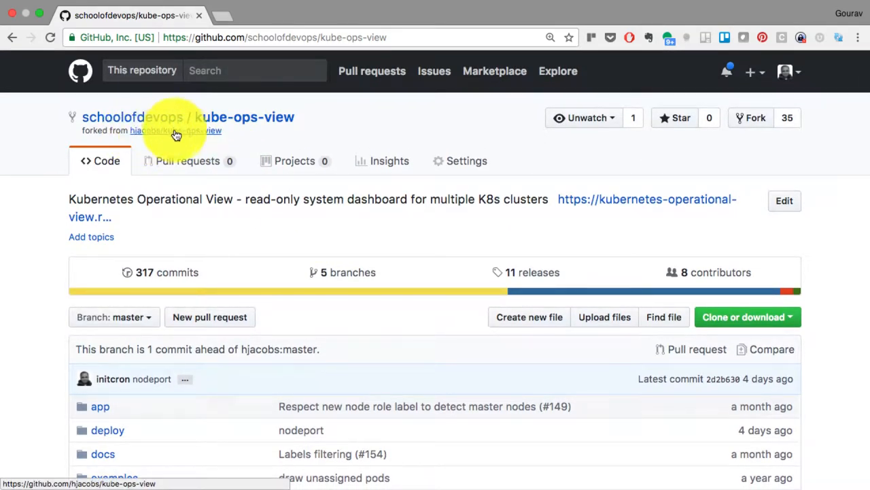
mouse_move(247, 114)
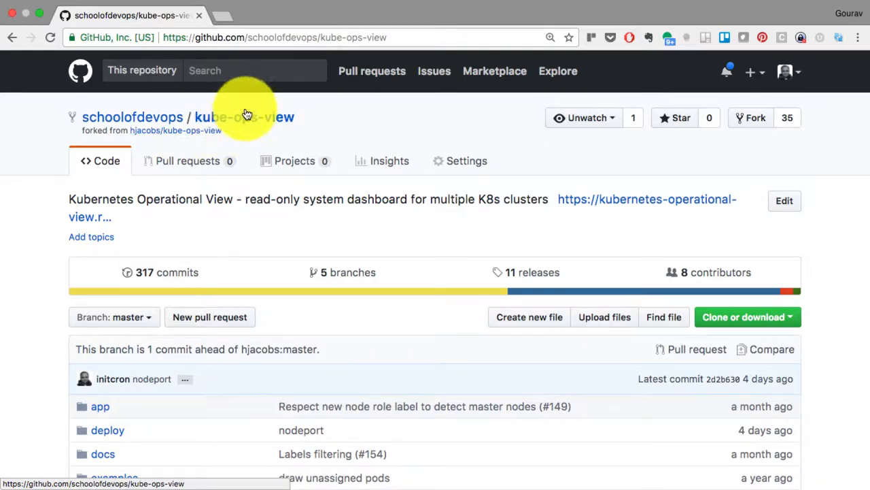
scroll(down, 3)
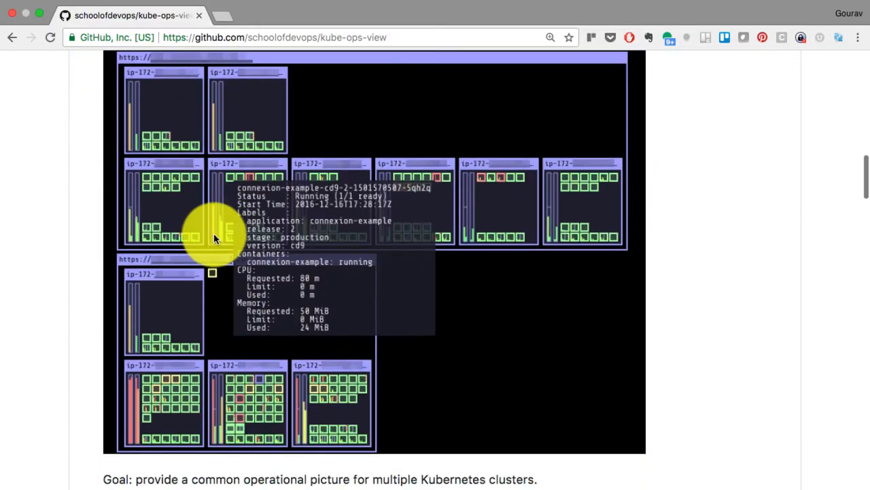
scroll(up, 3)
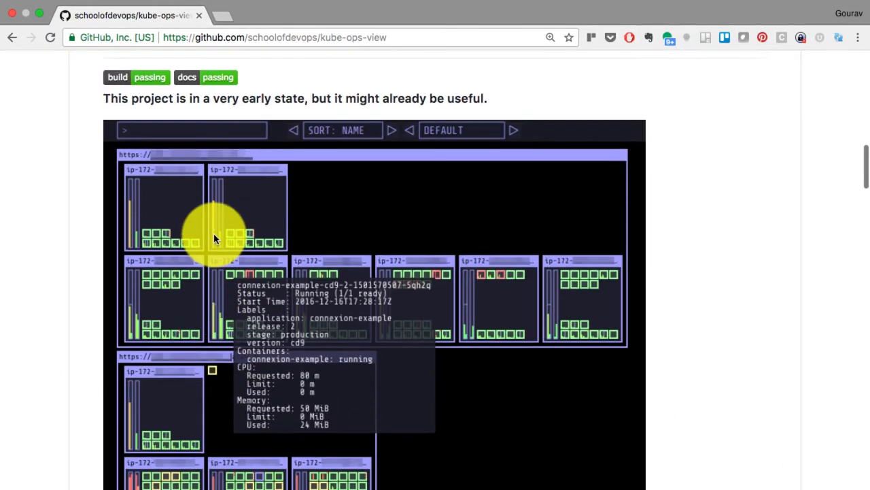
scroll(up, 3)
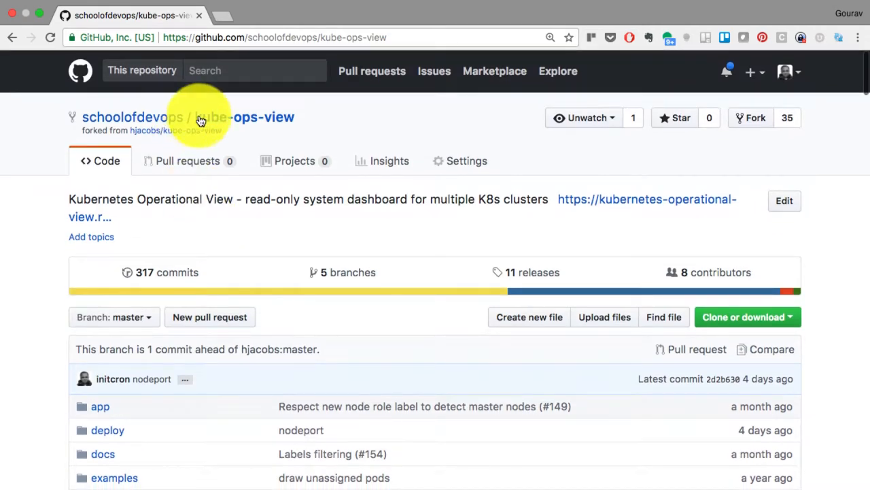
mouse_move(145, 125)
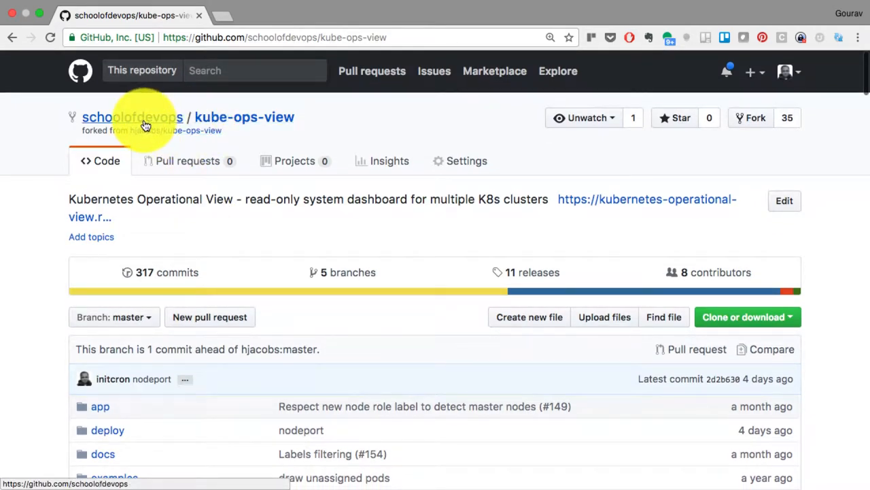
mouse_move(258, 133)
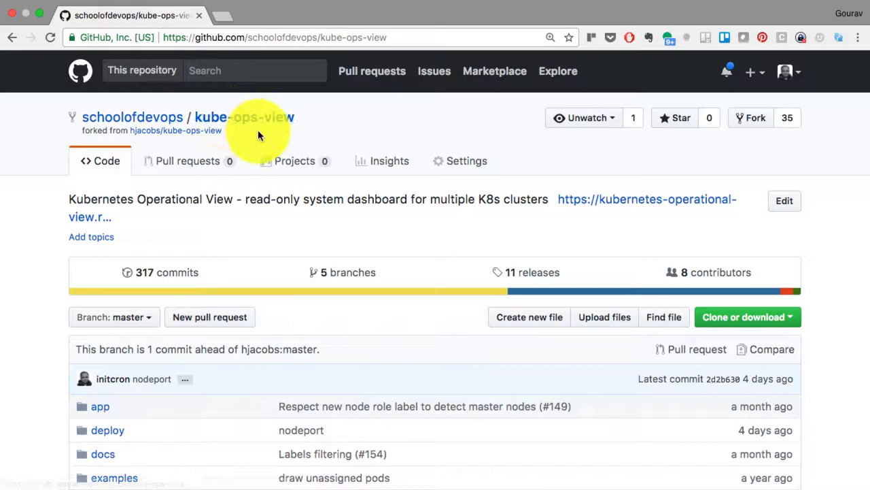
scroll(down, 3)
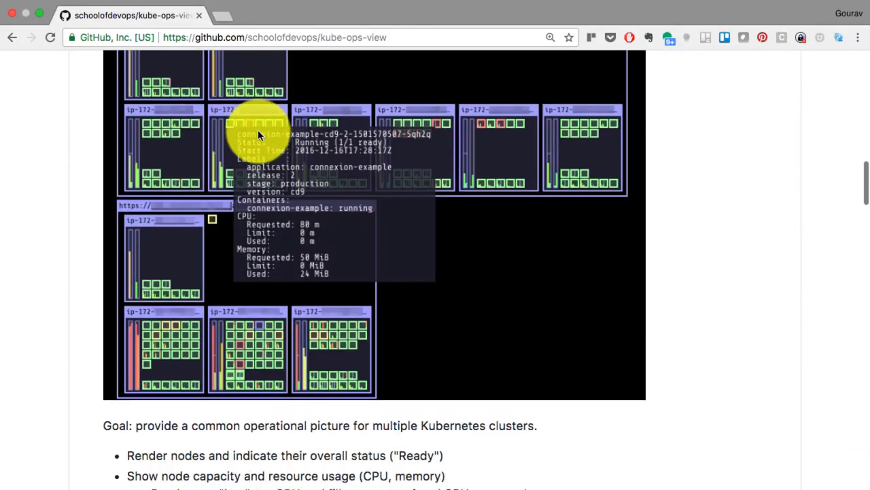
scroll(up, 3)
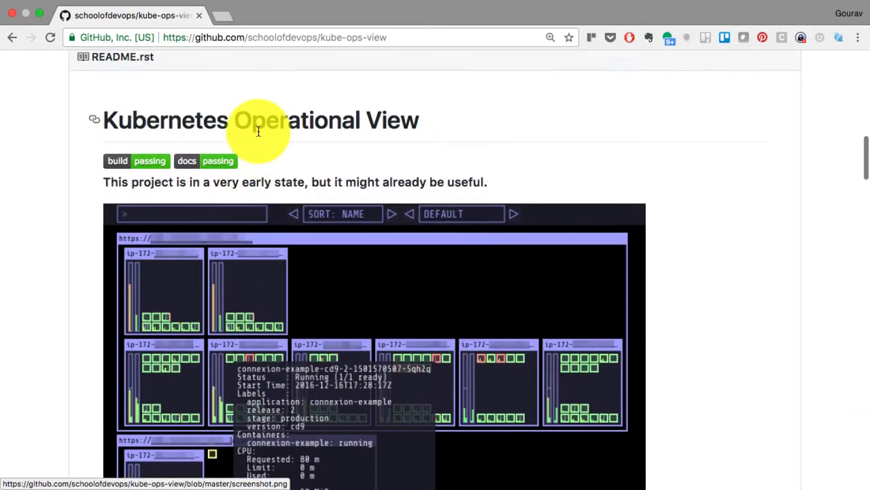
scroll(down, 3)
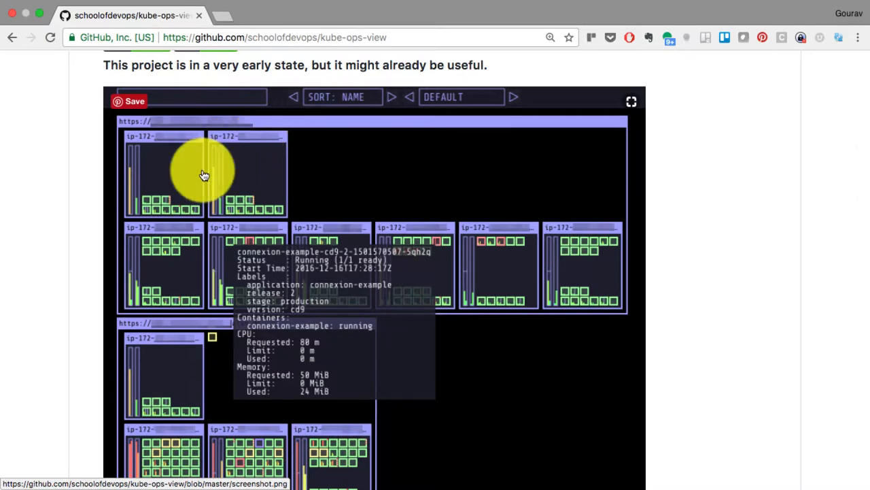
scroll(down, 3)
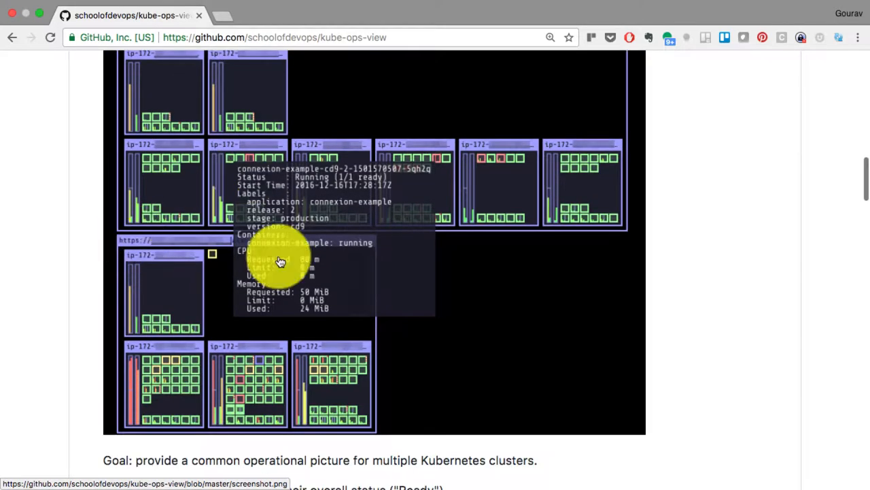
scroll(down, 3)
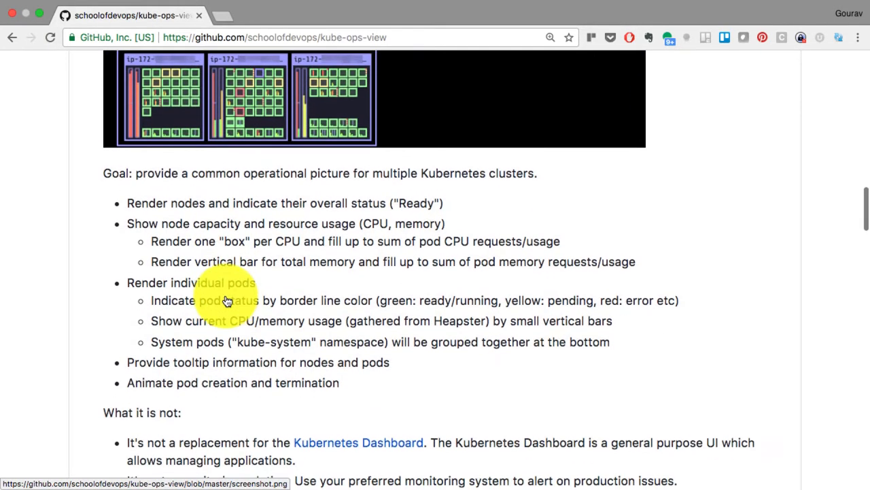
scroll(up, 3)
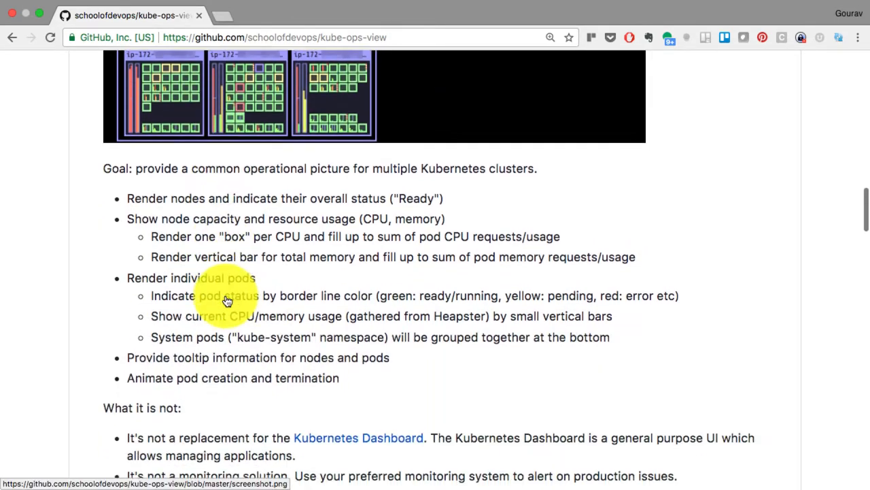
scroll(up, 3)
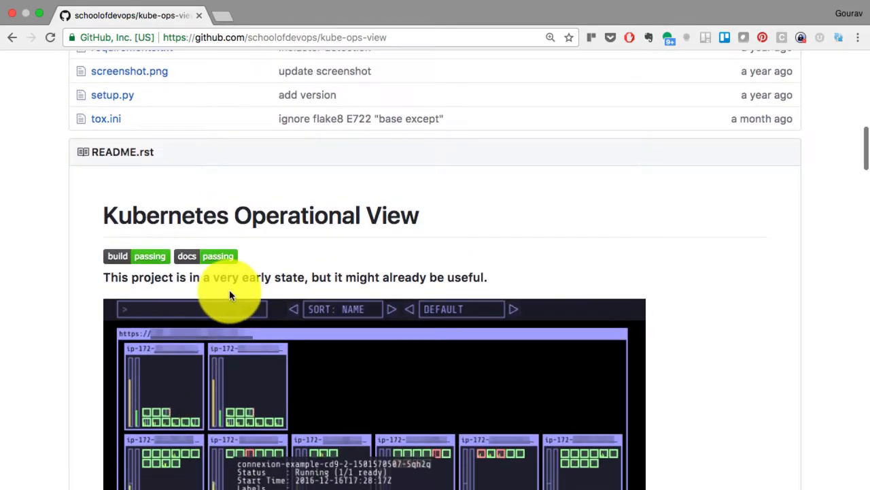
mouse_move(361, 278)
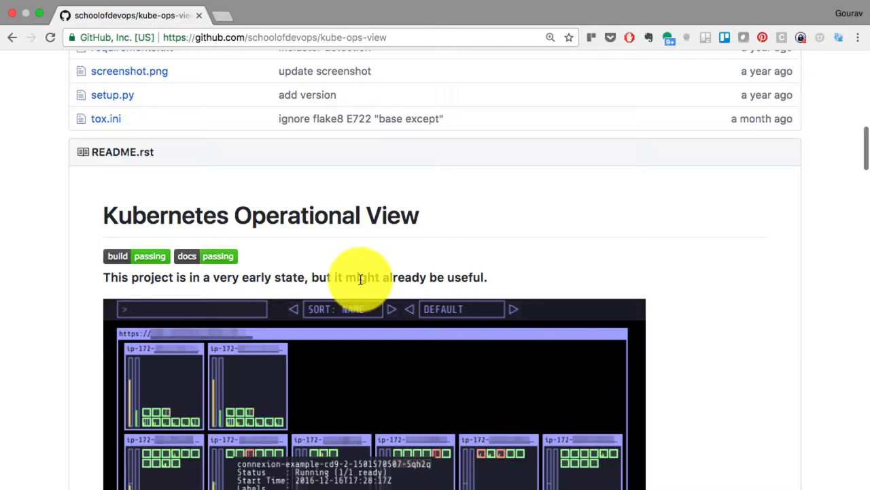
mouse_move(442, 277)
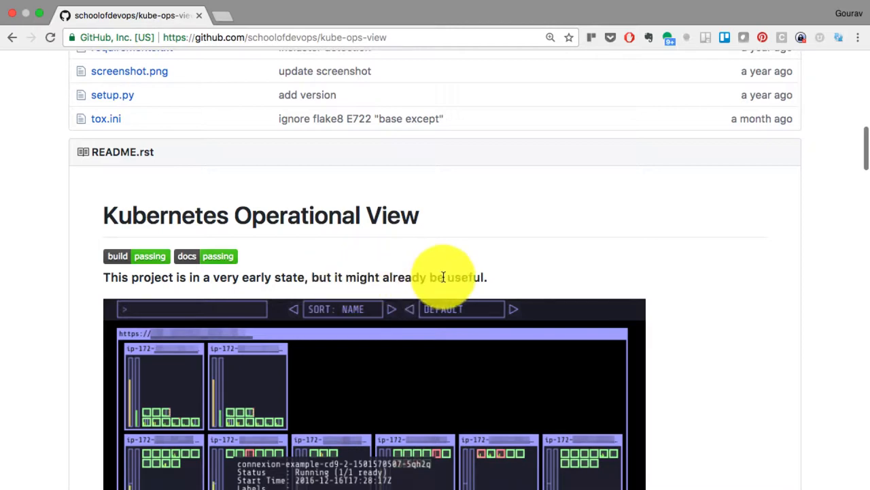
scroll(down, 3)
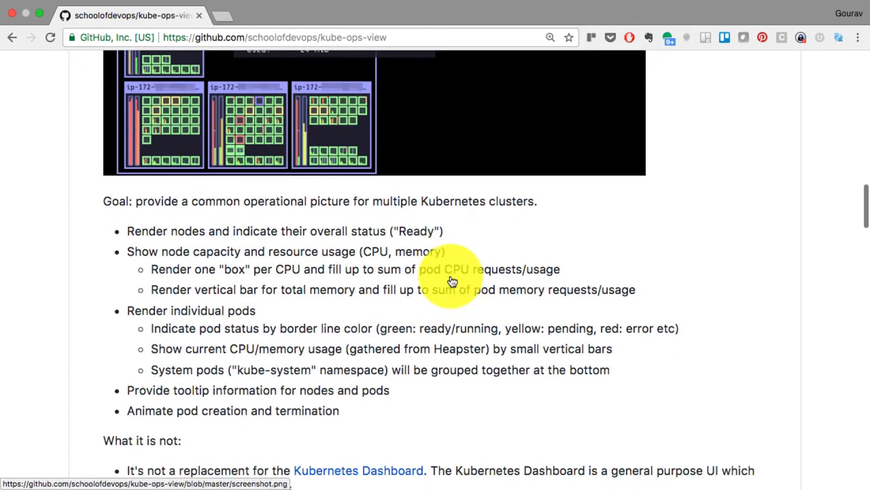
scroll(down, 3)
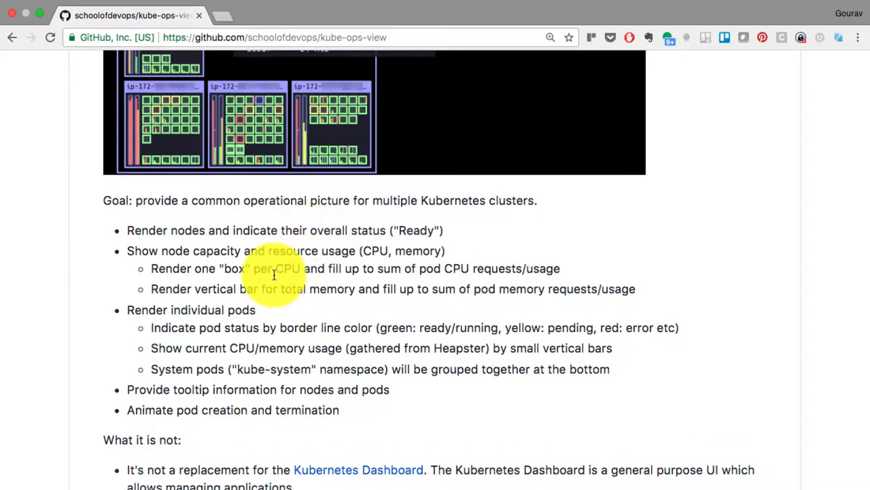
scroll(down, 3)
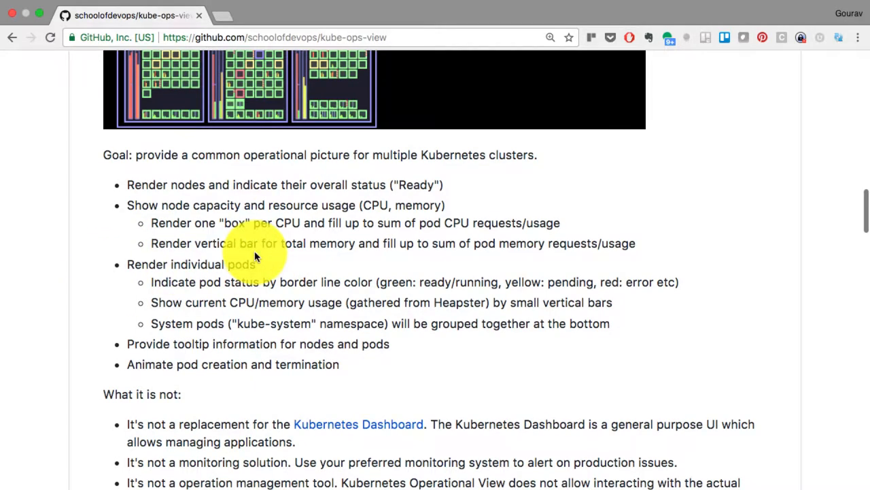
scroll(down, 3)
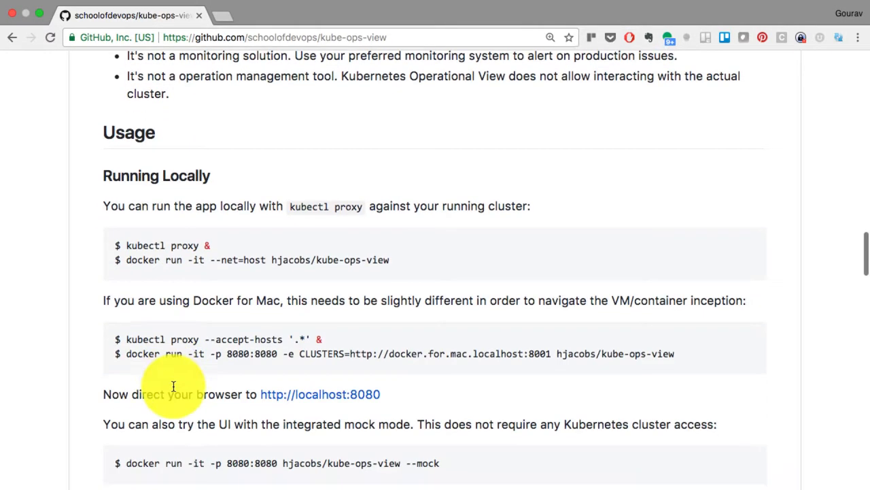
- Scroll the README past the kubectl apply example to Building, Multiple Clusters and Configuration
scroll(down, 3)
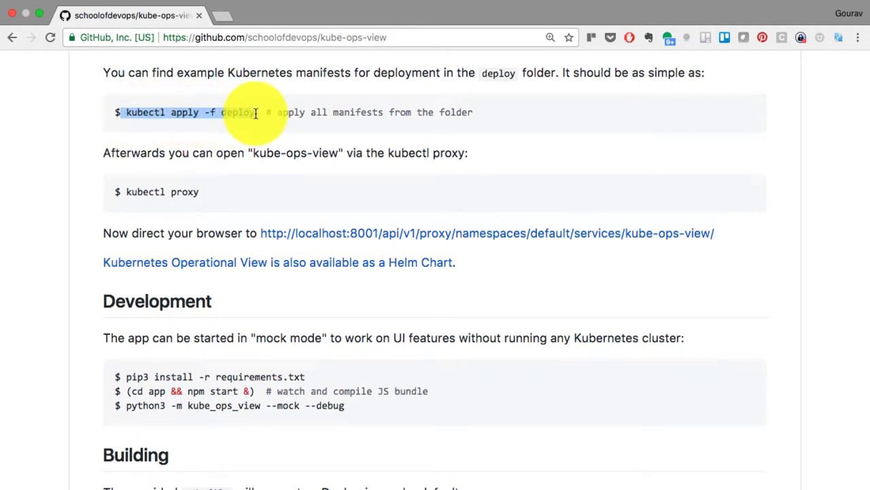
scroll(down, 3)
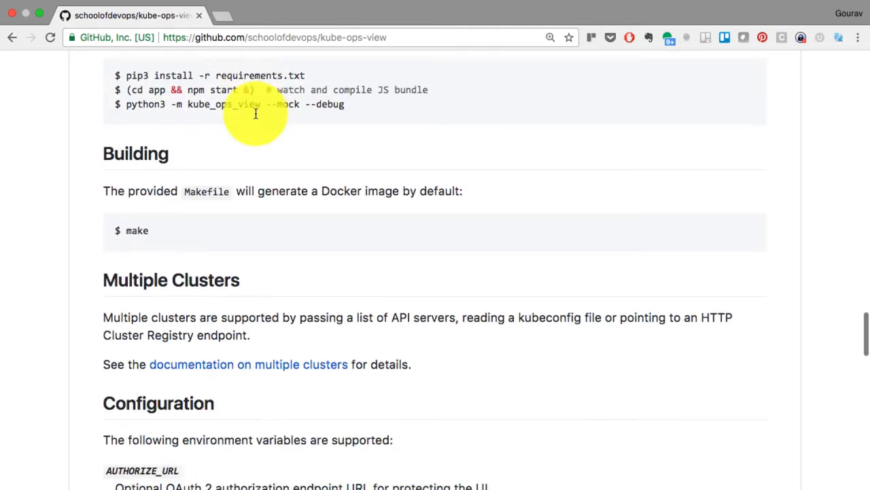
scroll(up, 3)
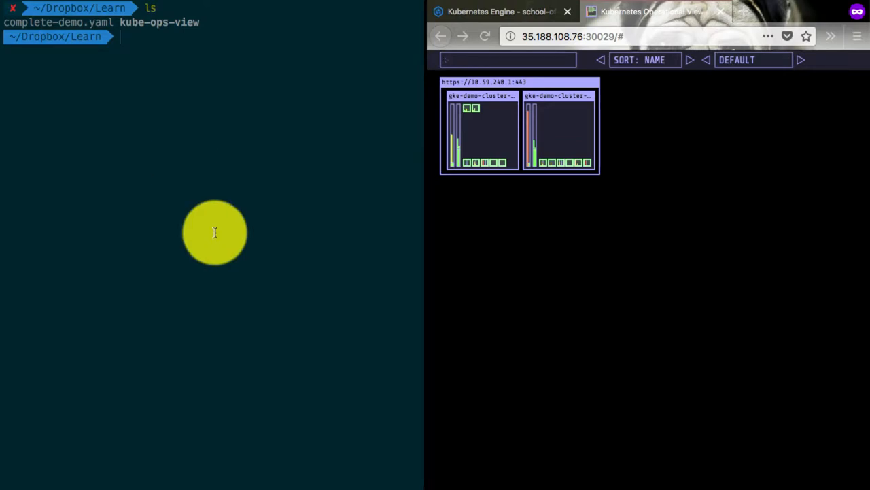
- Run kubectl get nodes and confirm both GKE nodes report Ready
text(kubectl)
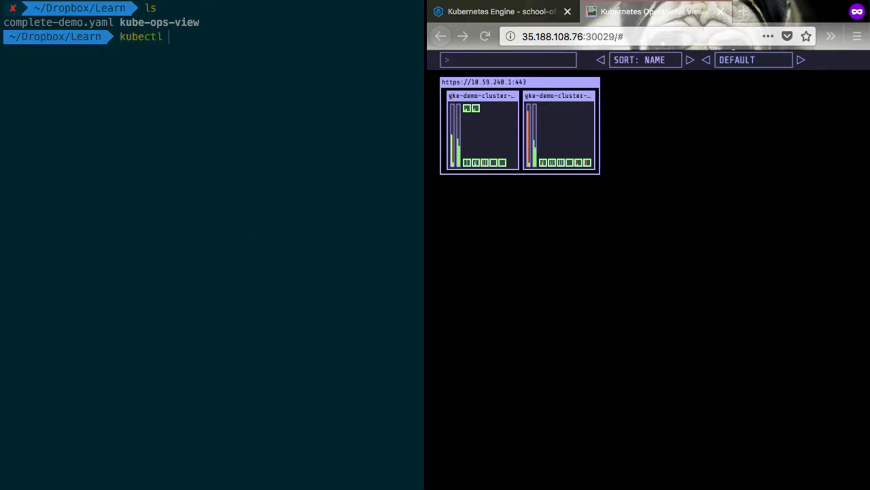
text(get n)
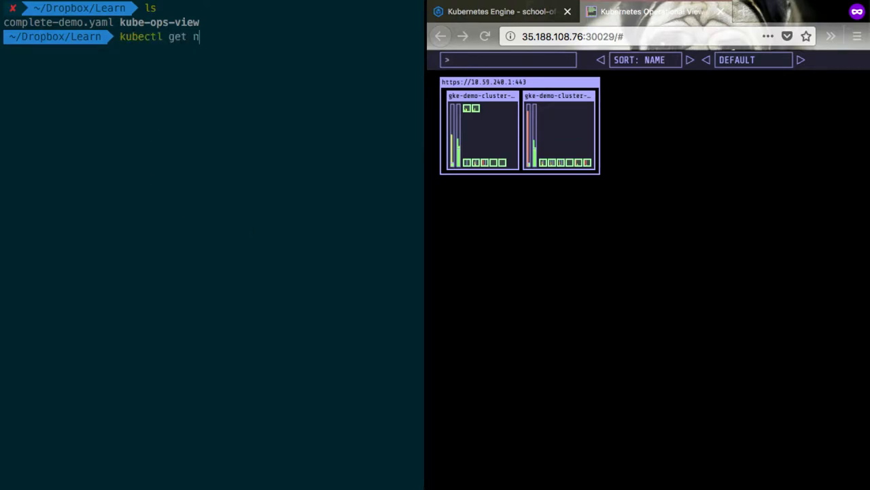
text(odes)
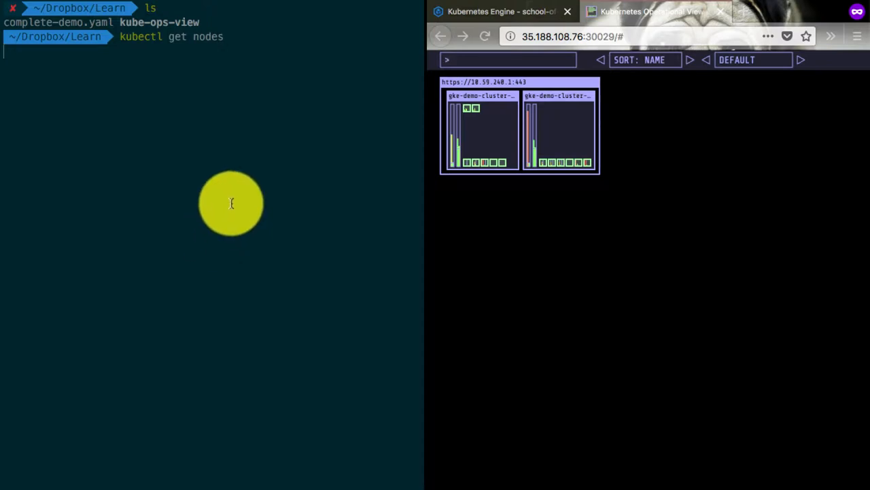
key(Return)
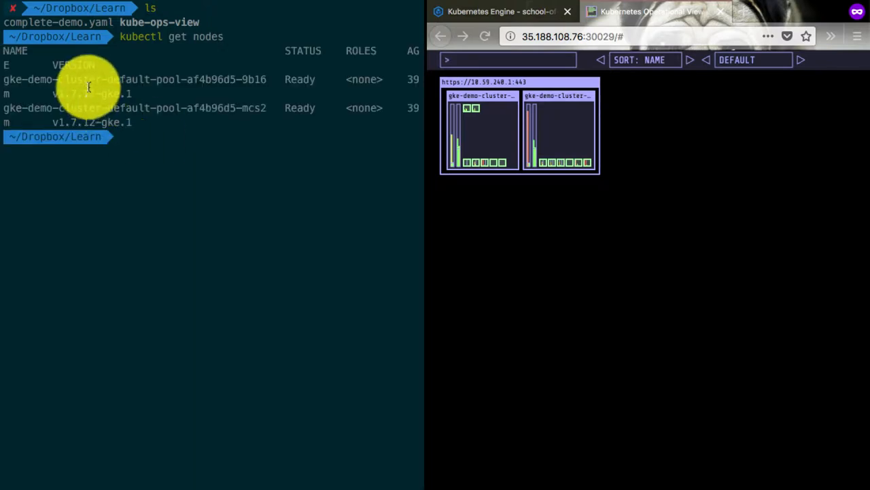
mouse_move(476, 170)
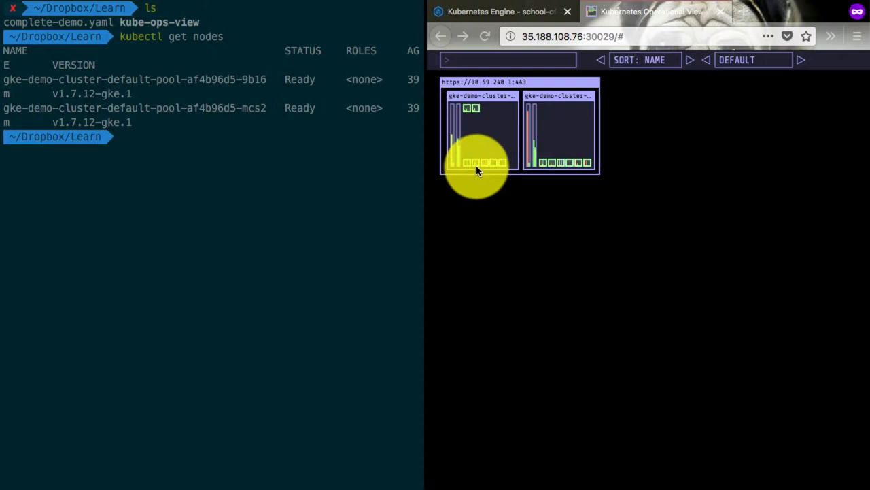
mouse_move(455, 132)
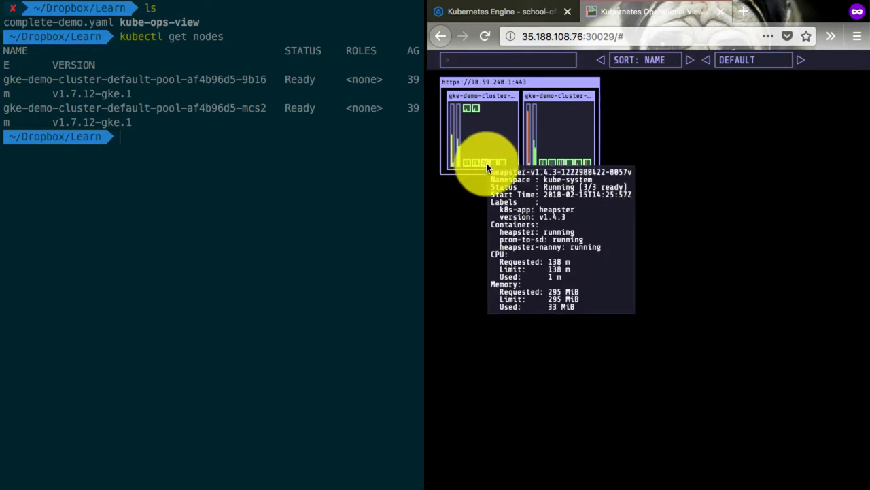
mouse_move(544, 168)
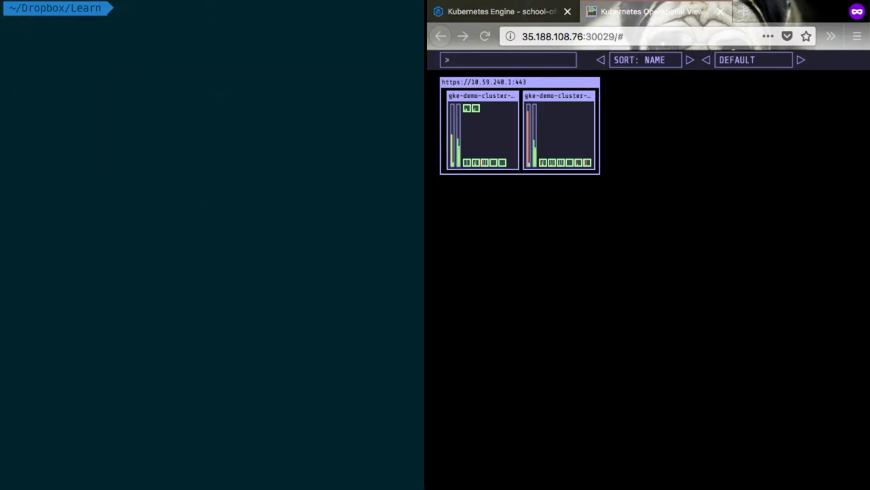
- Create the sock-shop namespace with kubectl create ns sock-shop
text(kubectl)
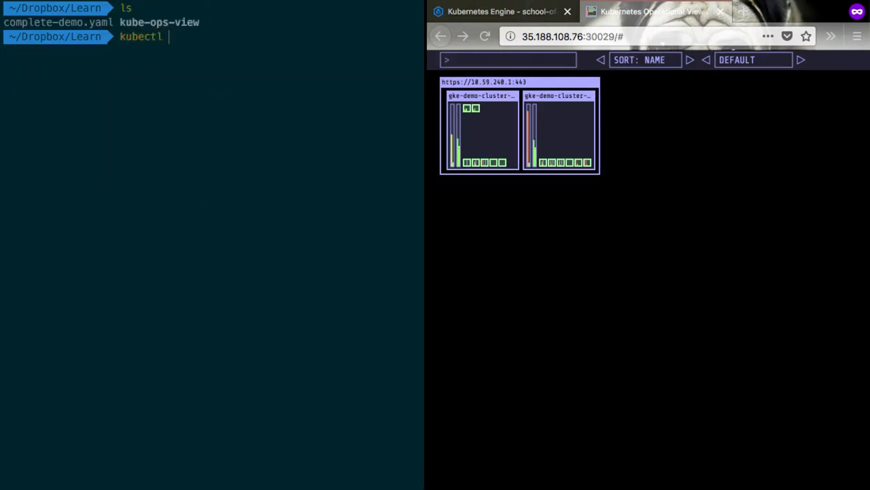
text(create ns)
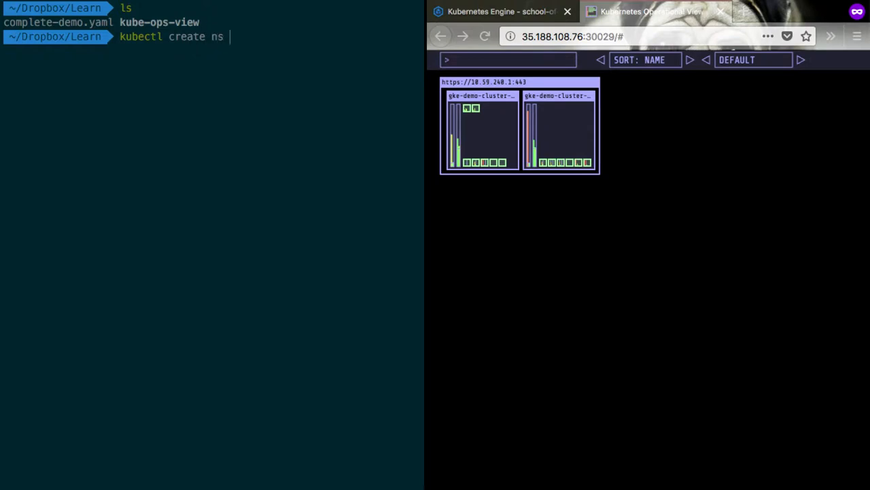
text(sock-shop)
text(kubectl)
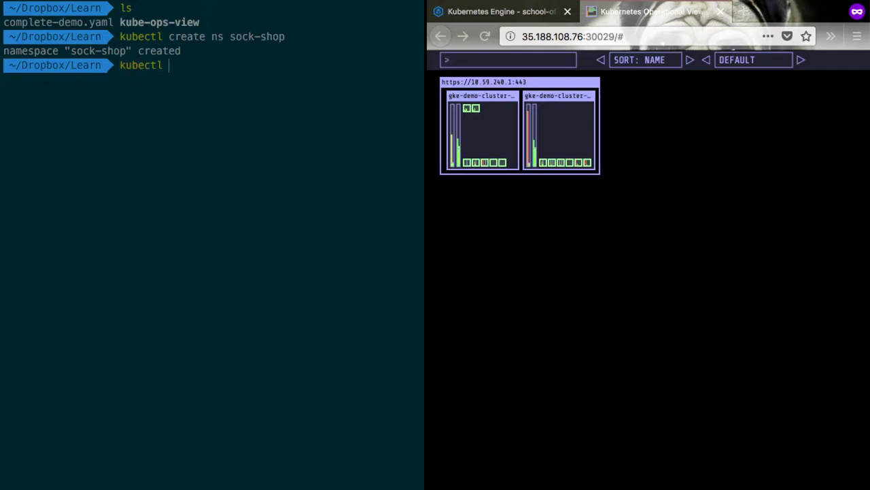
- Apply complete-demo.yaml to deploy the demo into the sock-shop namespace
text(apply -f complete-demo.yaml)
text(kubectl get pods -n ku)
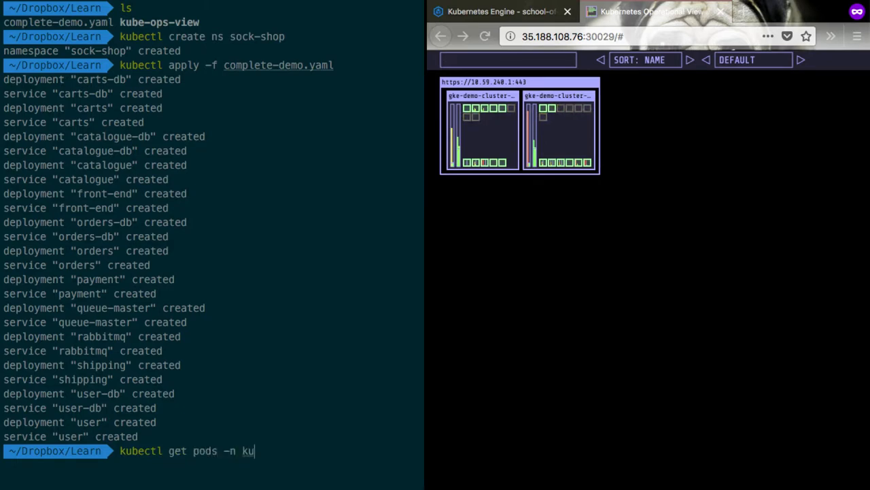
key(Backspace)
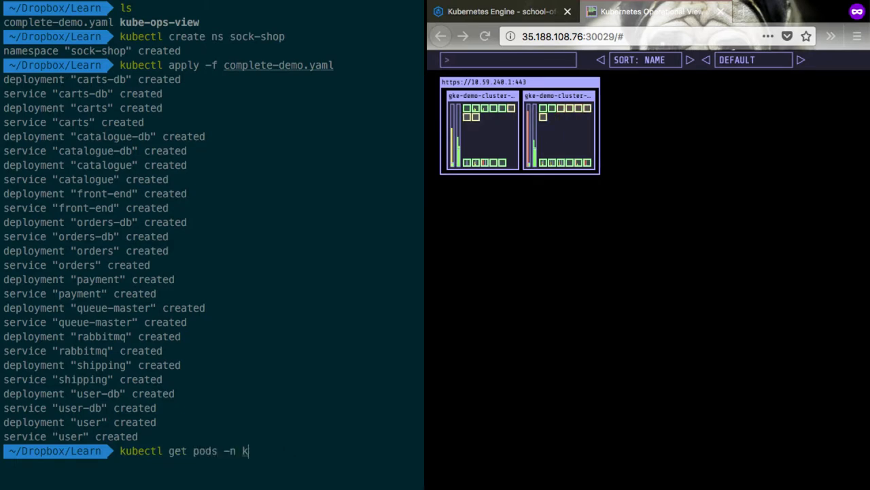
text(sock-shop)
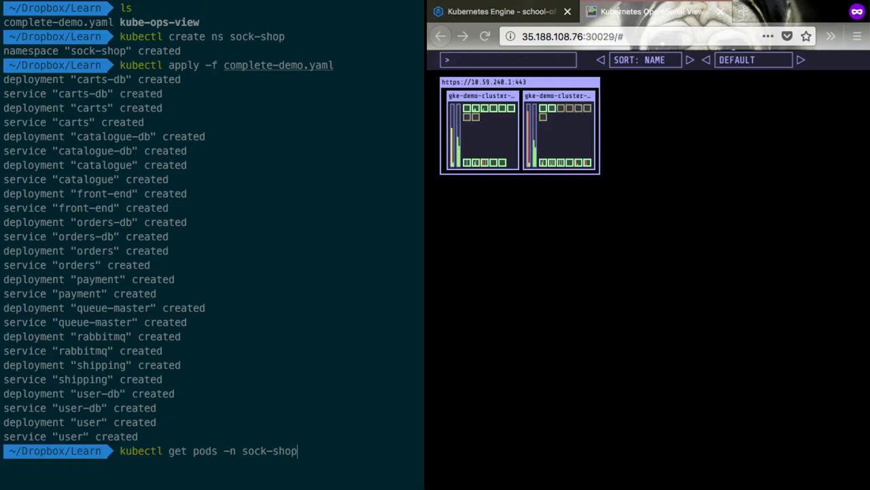
key(Return)
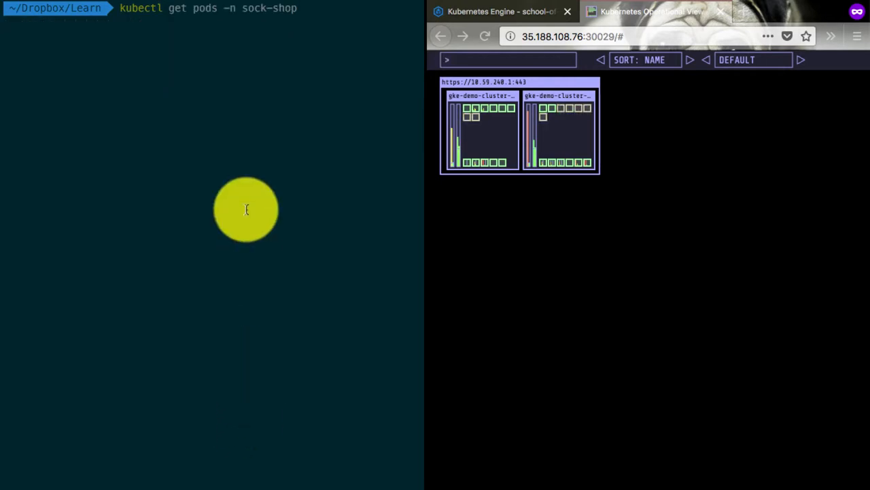
- Run kubectl get pods -n sock-shop to see which demo pods are still creating
key(Return)
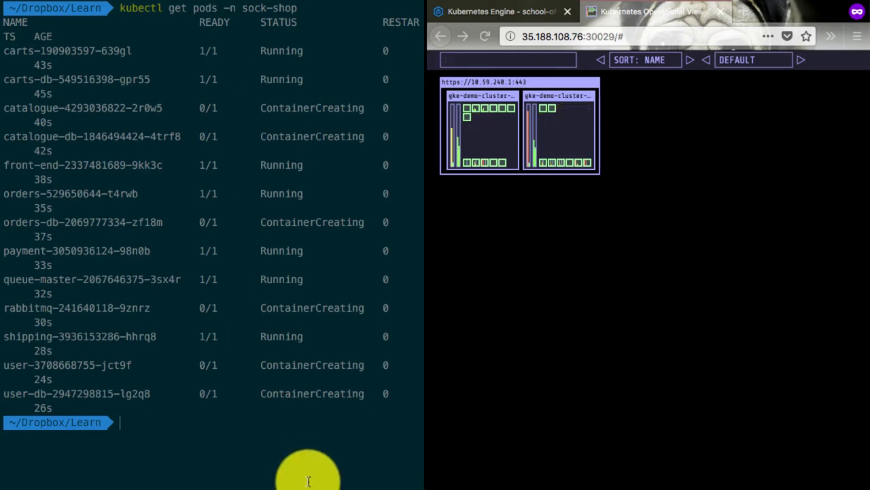
mouse_move(275, 290)
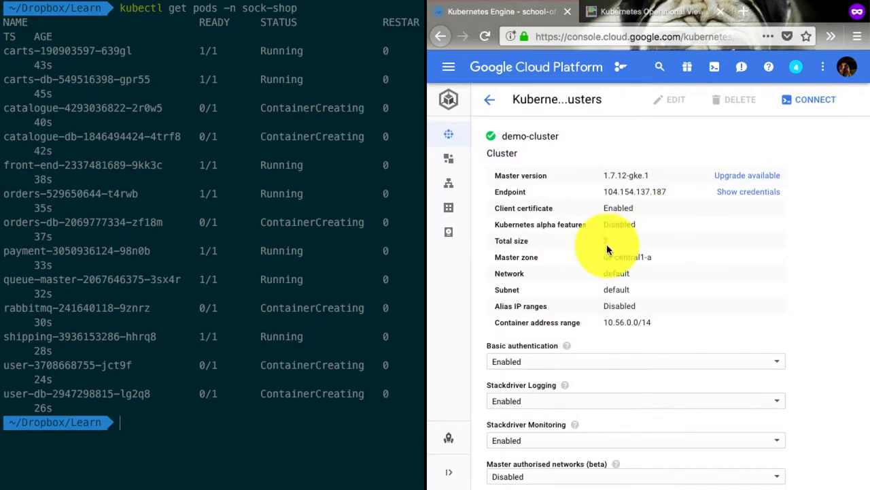
- Scroll the demo-cluster edit page down to the default-pool Size field
scroll(down, 3)
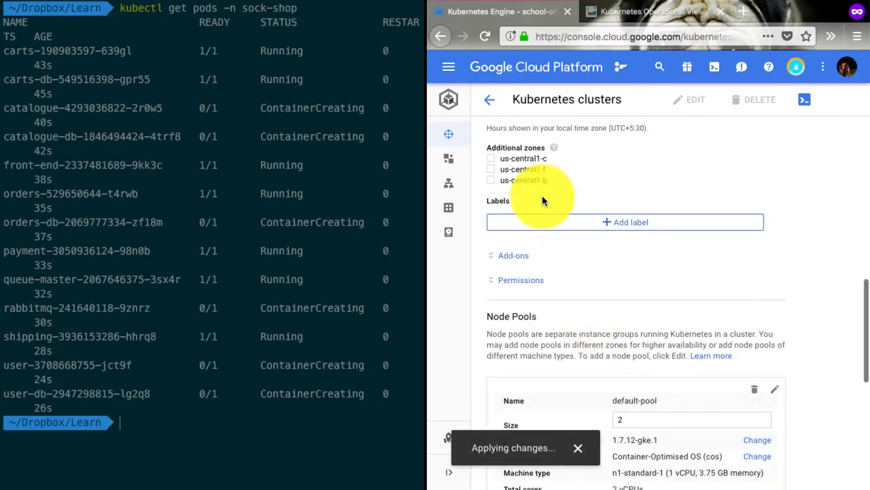
scroll(down, 3)
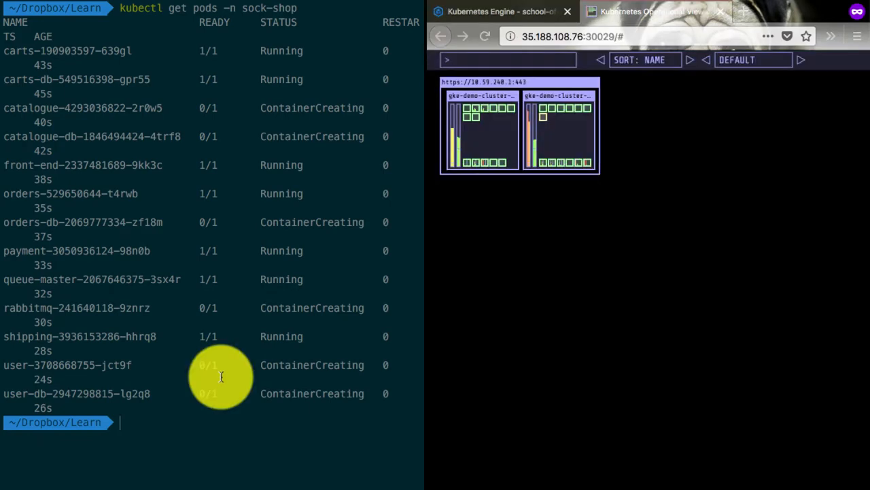
- Run kubectl get nodes to see the new third node, still NotReady
text(kubectl get nodes)
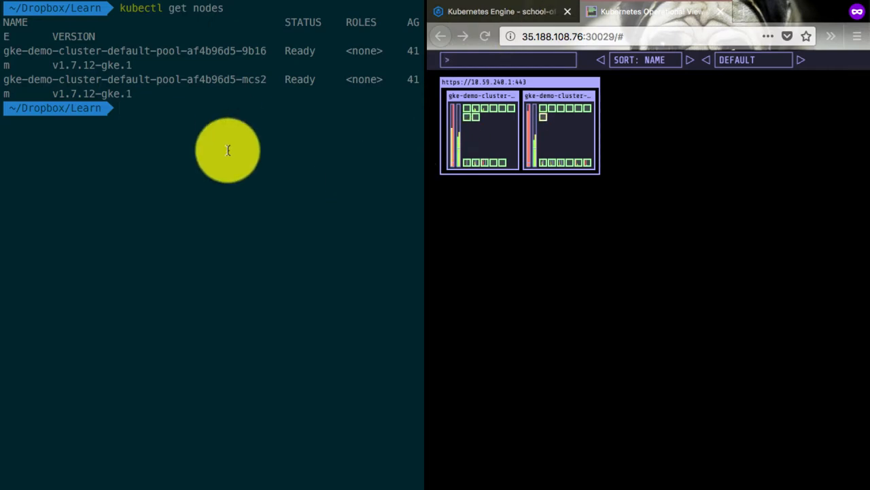
mouse_move(379, 147)
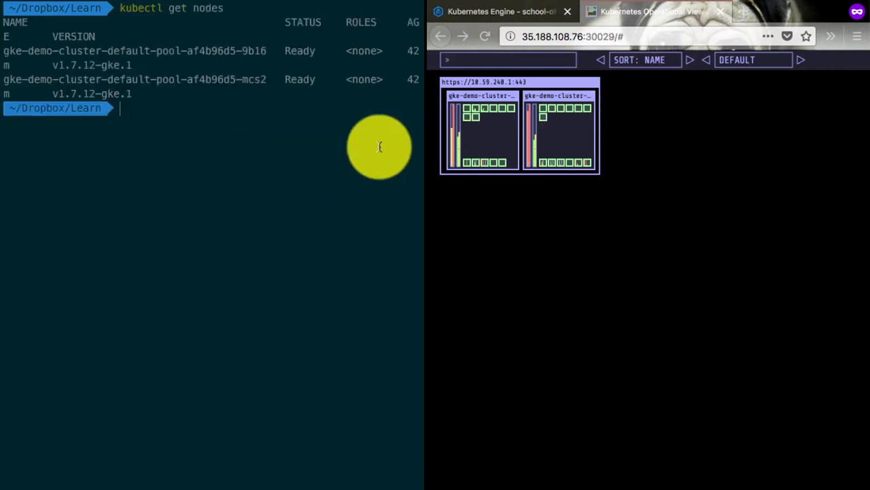
key(Return)
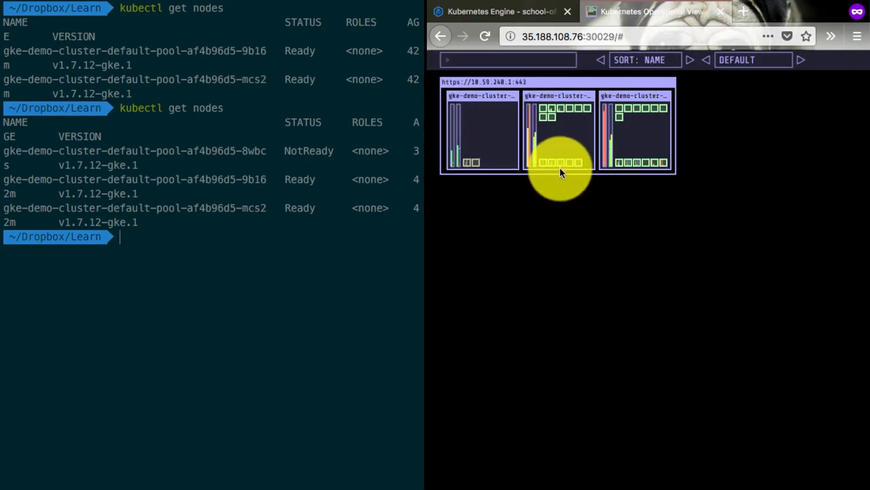
mouse_move(255, 323)
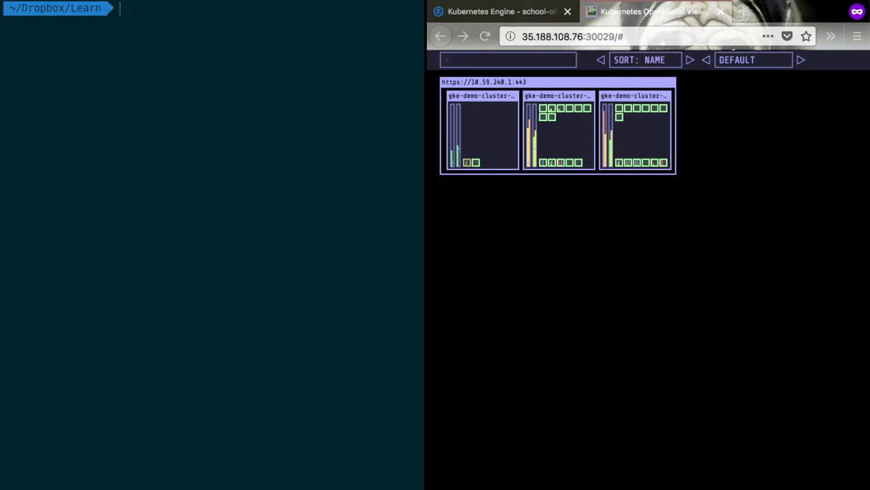
- List the deployments in the sock-shop namespace with kubectl get deployment
text(kubectl get deployment -n)
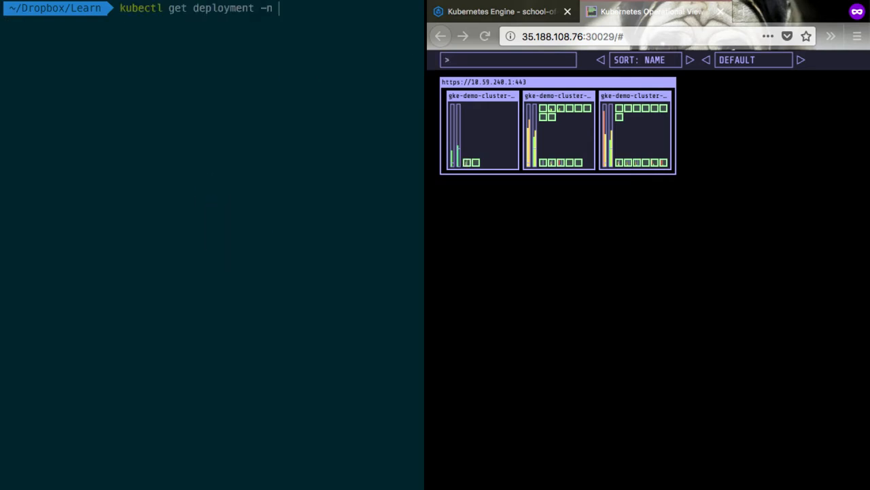
text(sock-shop)
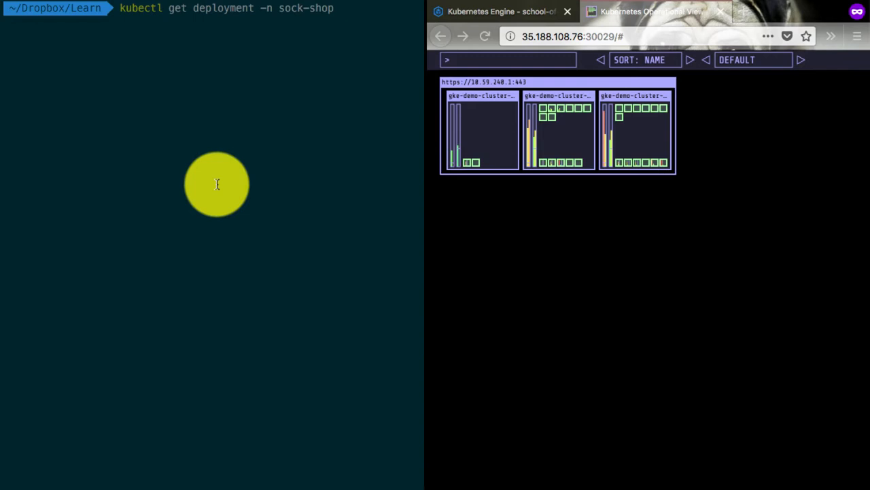
key(Return)
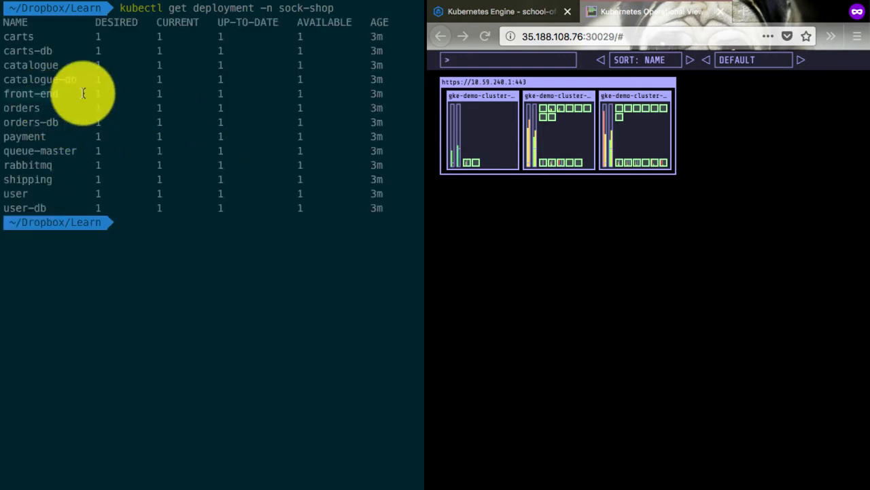
- Scale the front-end deployment in sock-shop to 5 replicas
text(kubectl scale)
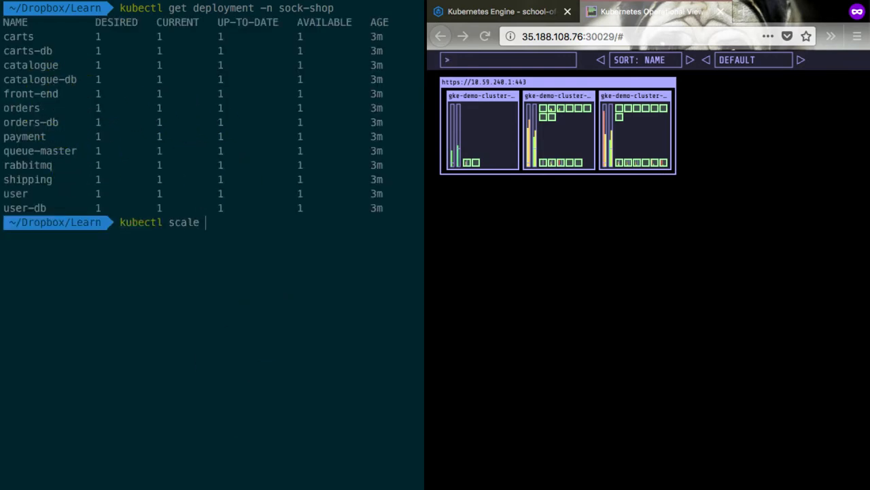
text(deployment fron)
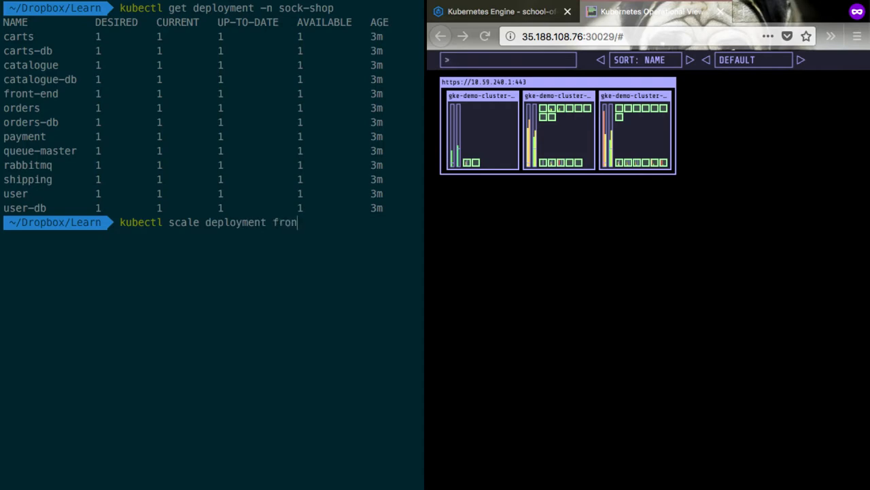
text(t-end)
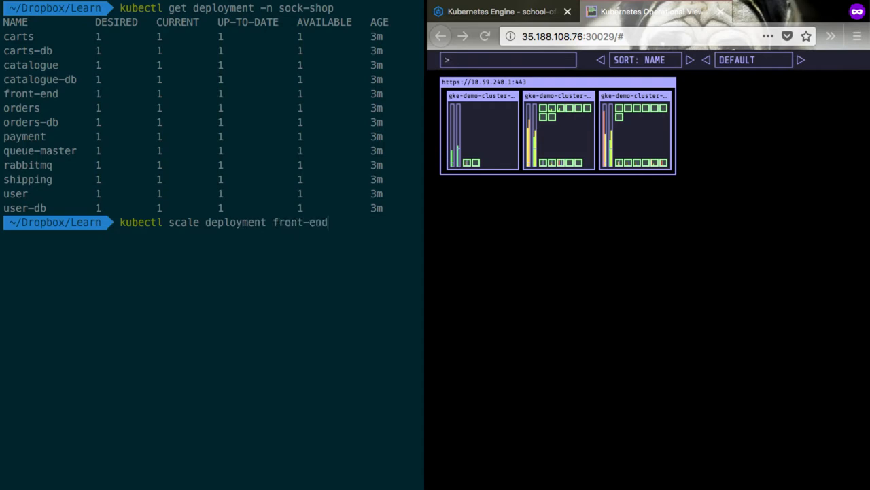
text(--replicas=)
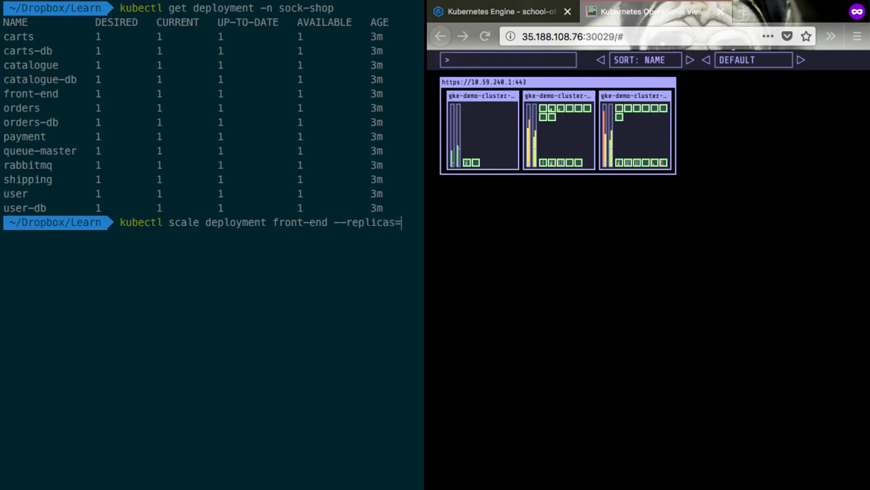
text(5)
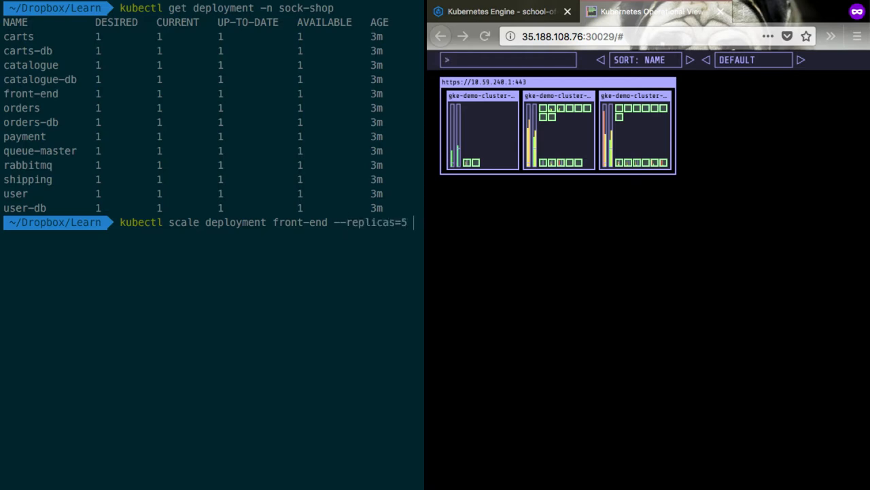
text(-n sock-shop)
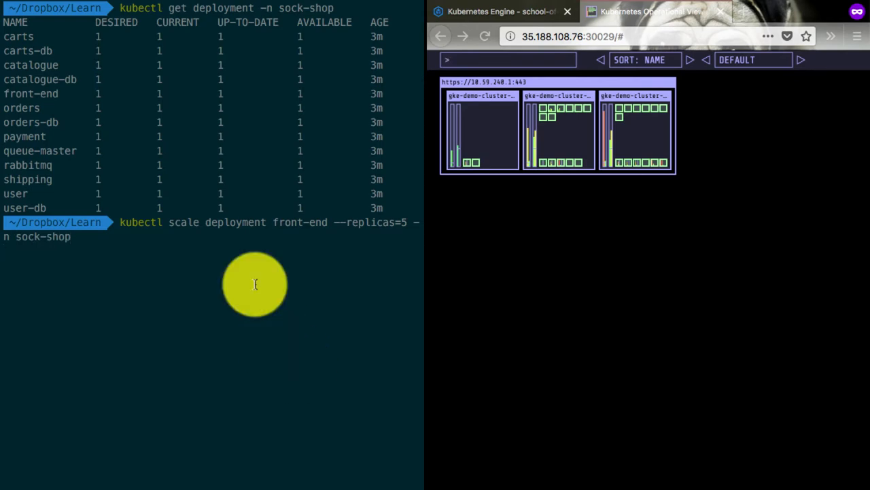
key(Return)
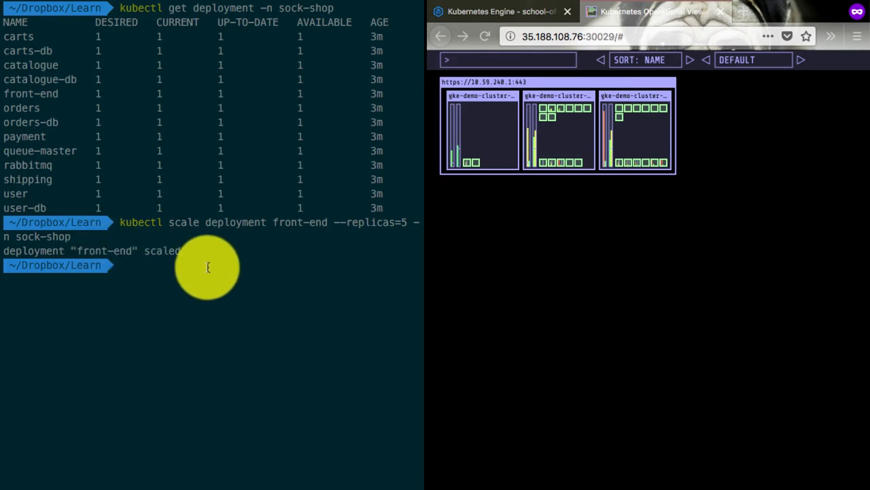
mouse_move(425, 311)
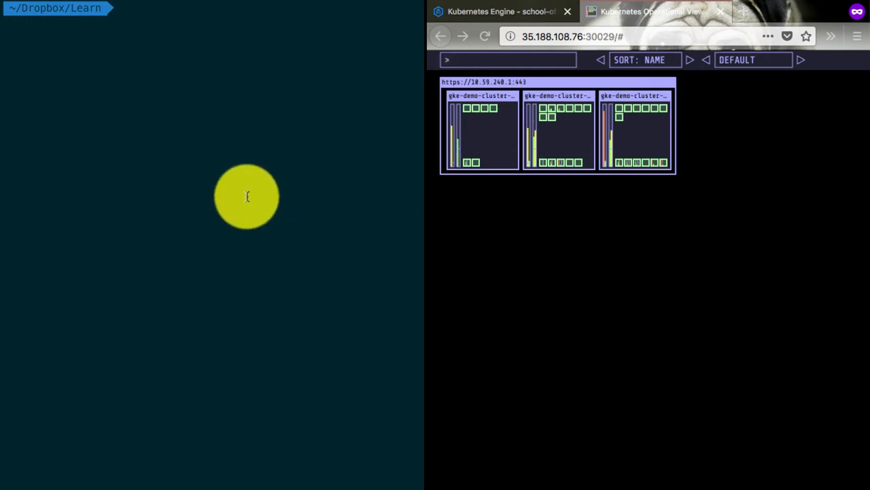
- Check the cluster's status with kubectl, then begin a kubectl delete command
text(kubectl get pods)
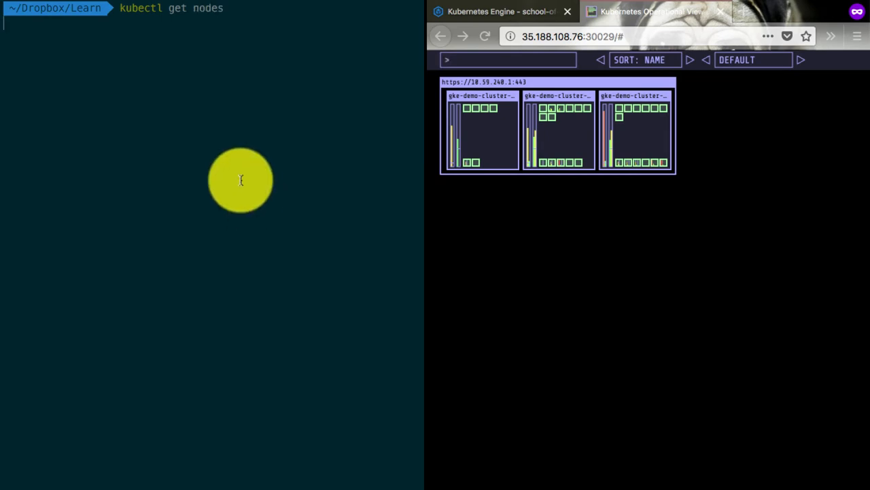
key(Return)
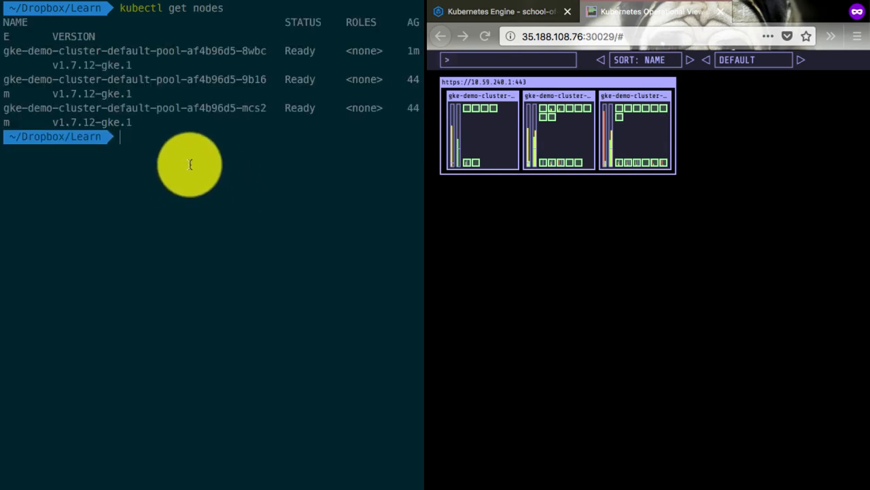
mouse_move(184, 179)
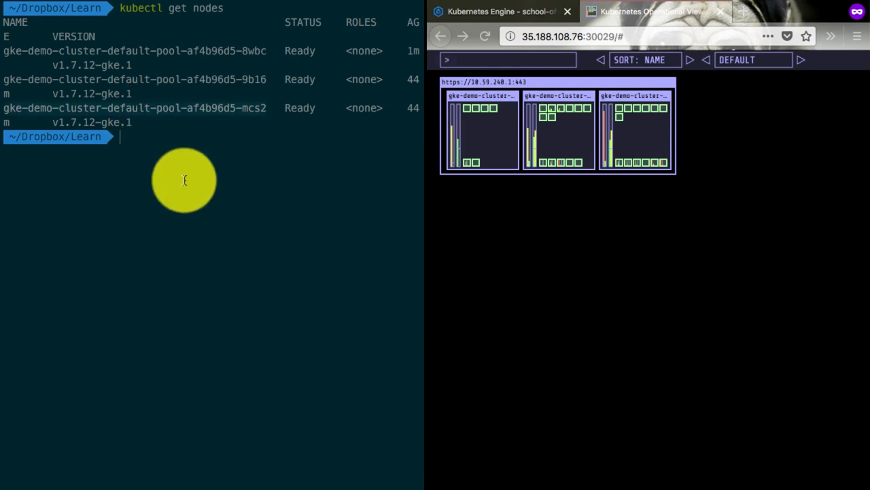
text(kubectl delete node gke-demo-cluster-default-pool-af4b96d5-mcs2)
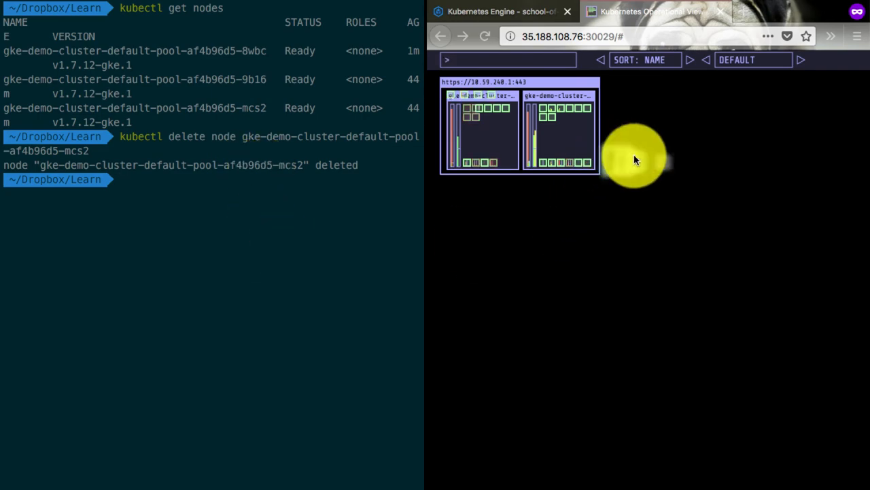
mouse_move(299, 272)
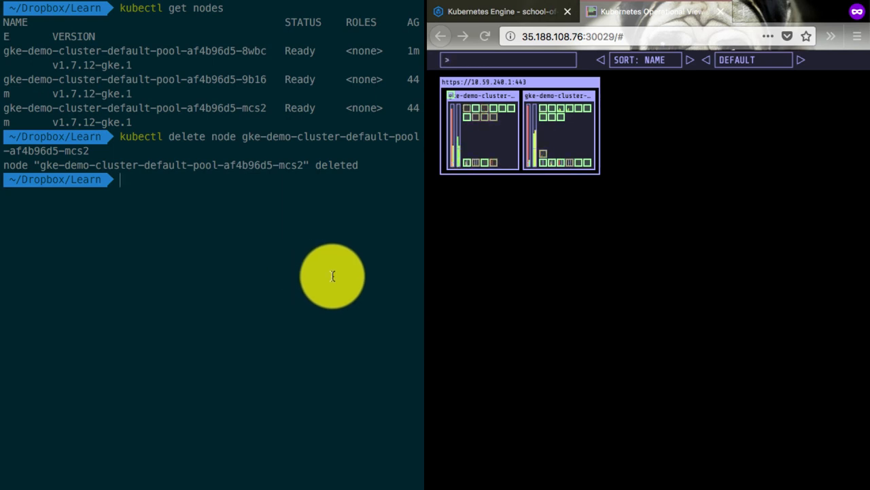
mouse_move(329, 274)
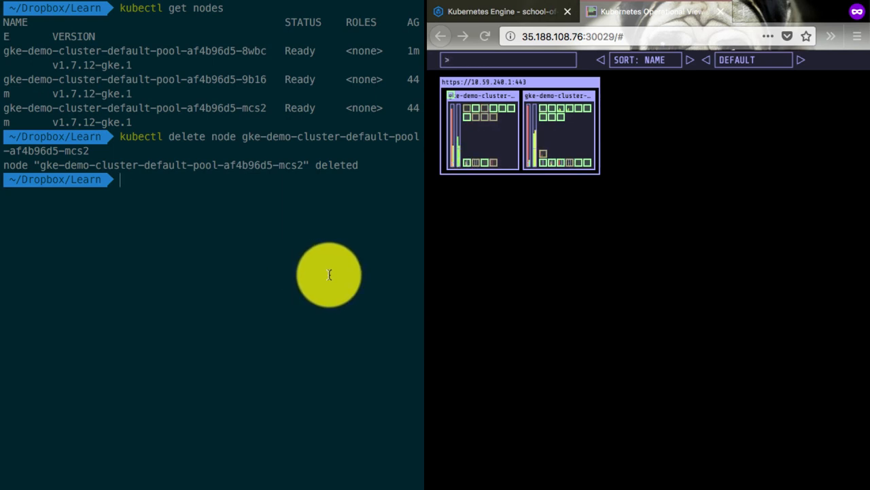